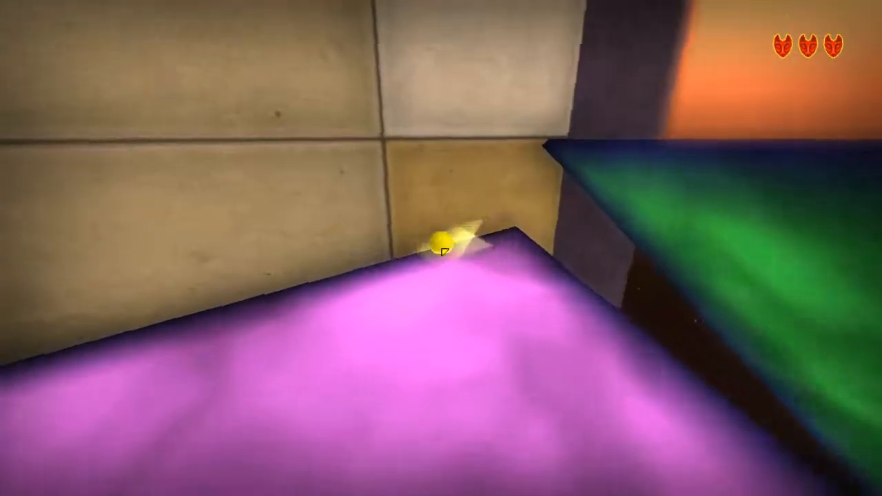
{"action": "mouse_move", "coordinate": [441, 248]}
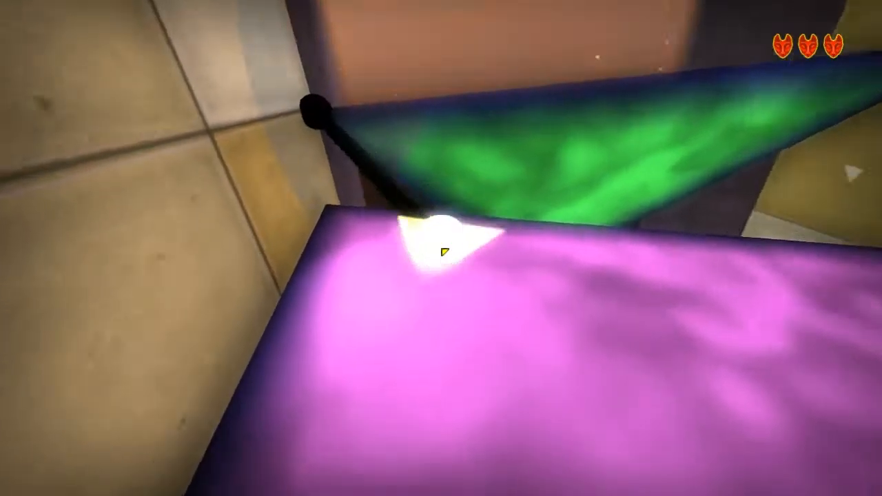
{"action": "mouse_move", "coordinate": [441, 248]}
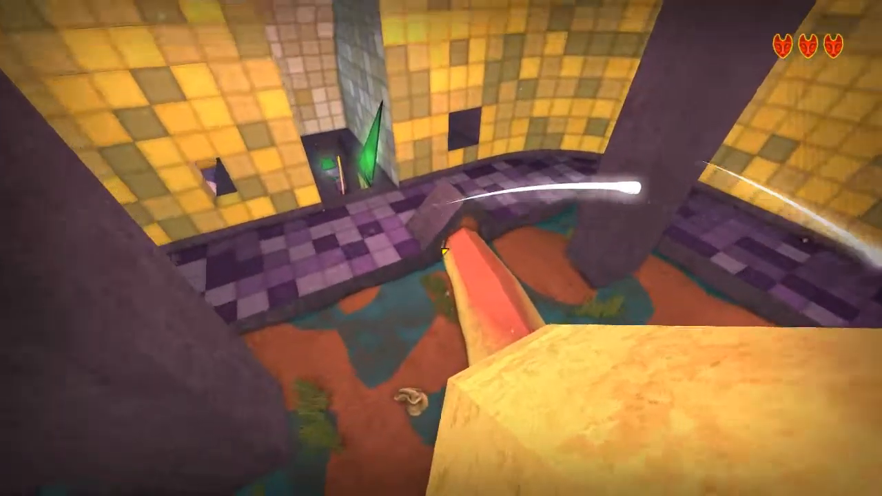
{"action": "mouse_move", "coordinate": [441, 248]}
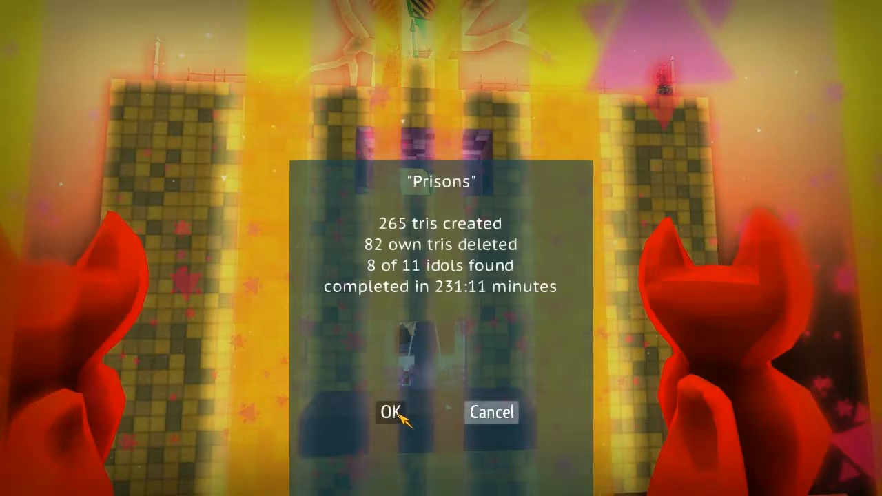
Step: Accept the Prisons results summary and quick-load into the dim blue lattice chamber
{"action": "left_click", "coordinate": [391, 412]}
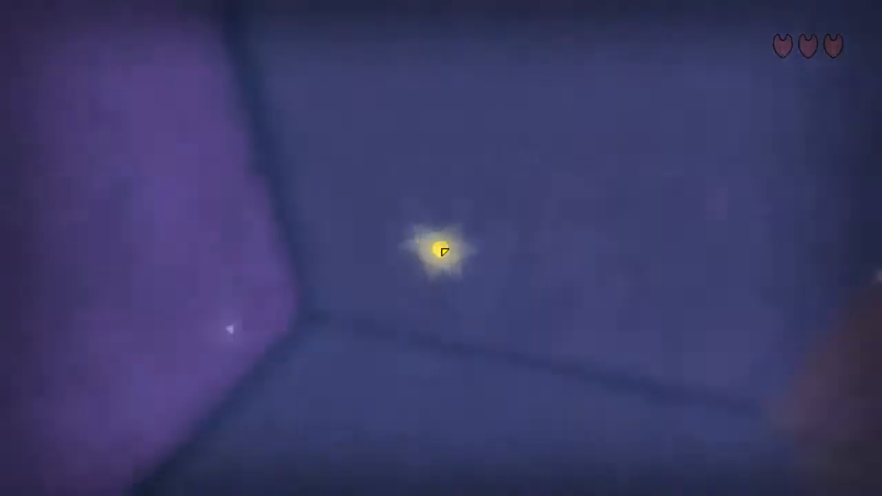
{"action": "key", "text": "F5"}
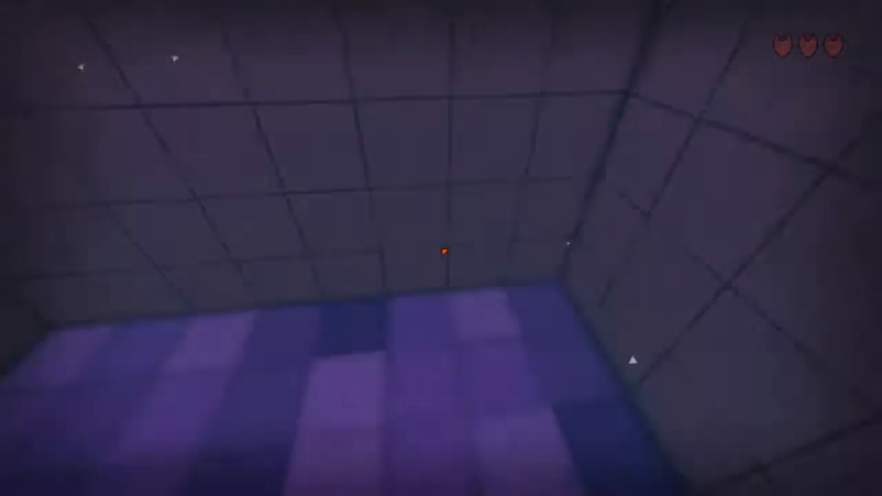
{"action": "mouse_move", "coordinate": [441, 248]}
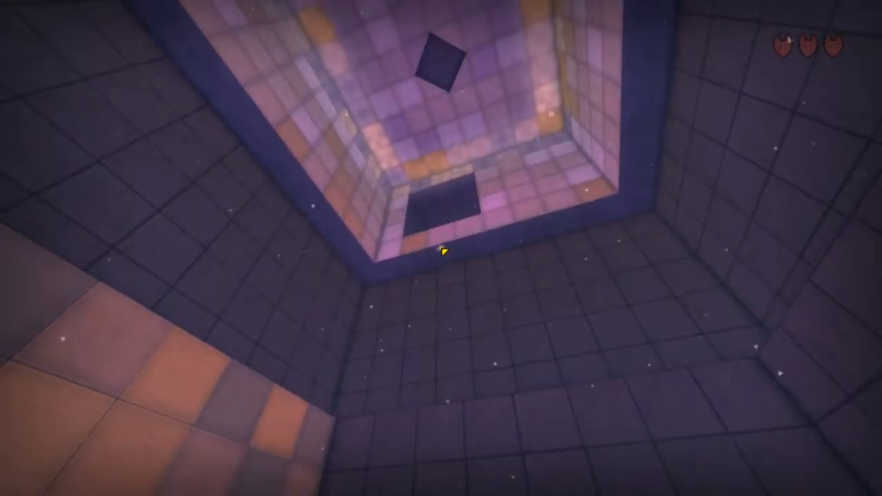
{"action": "mouse_move", "coordinate": [444, 251]}
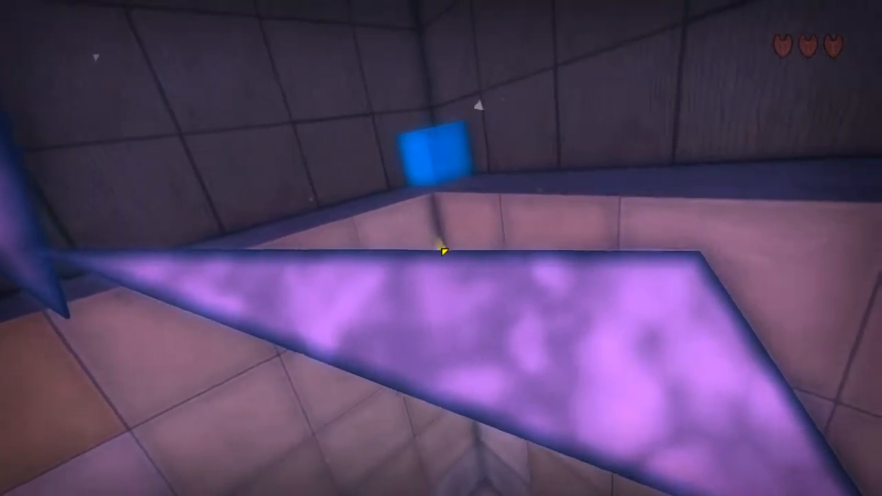
{"action": "mouse_move", "coordinate": [441, 251]}
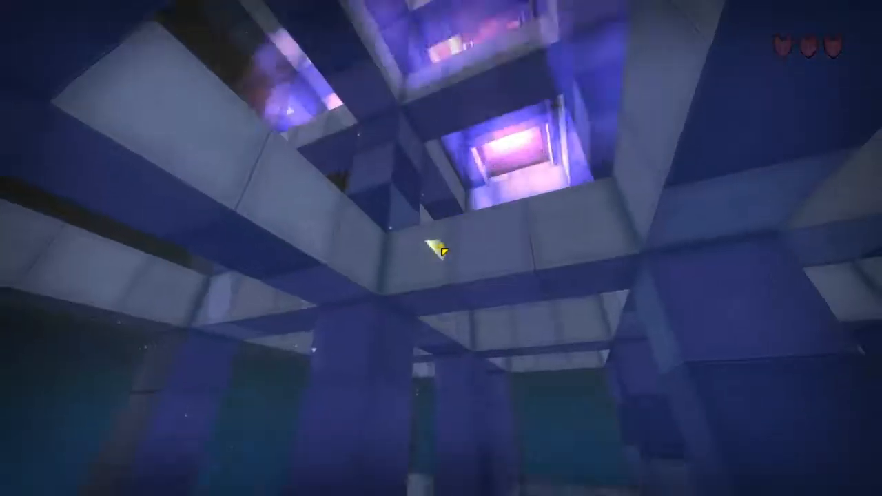
{"action": "mouse_move", "coordinate": [441, 248]}
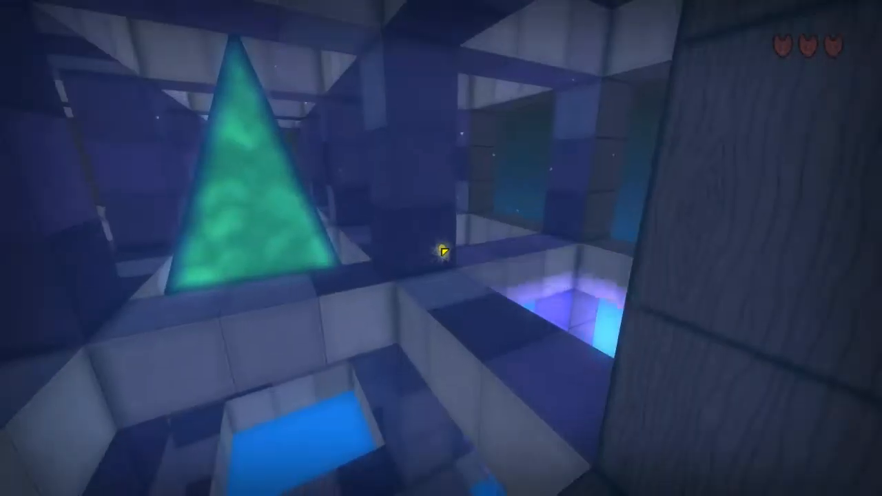
{"action": "mouse_move", "coordinate": [441, 248]}
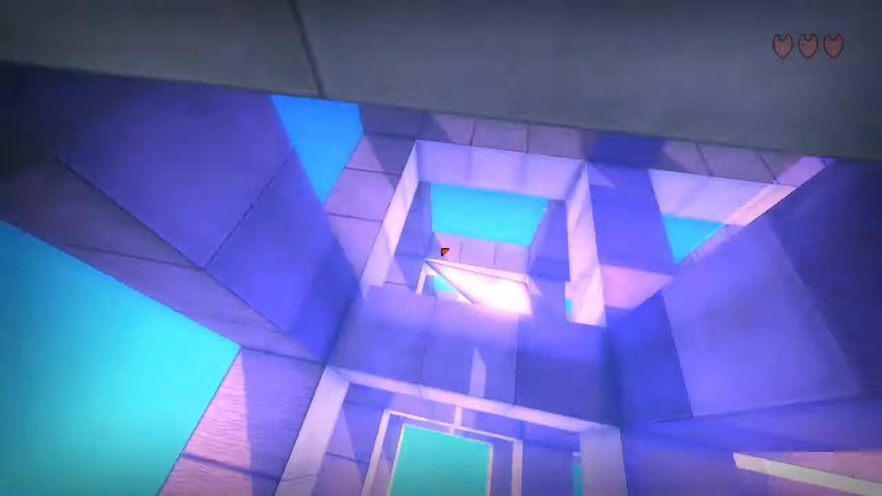
{"action": "mouse_move", "coordinate": [441, 251]}
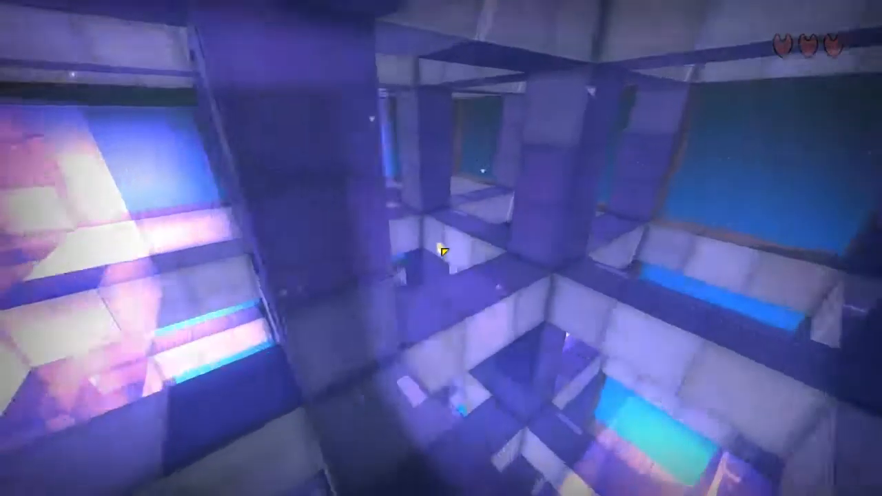
{"action": "mouse_move", "coordinate": [443, 251]}
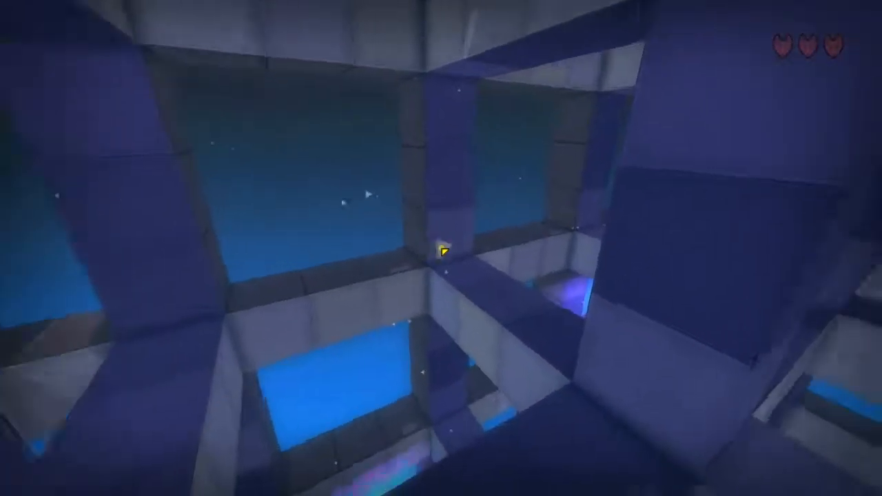
{"action": "mouse_move", "coordinate": [440, 248]}
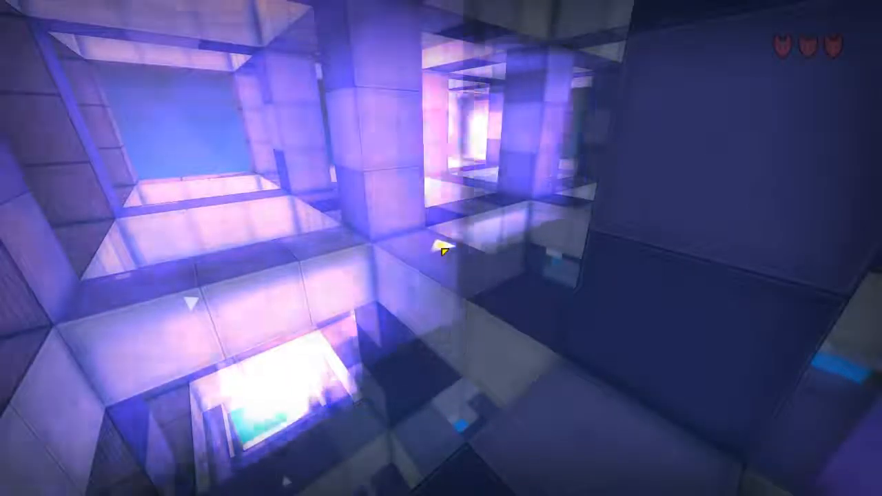
{"action": "mouse_move", "coordinate": [441, 248]}
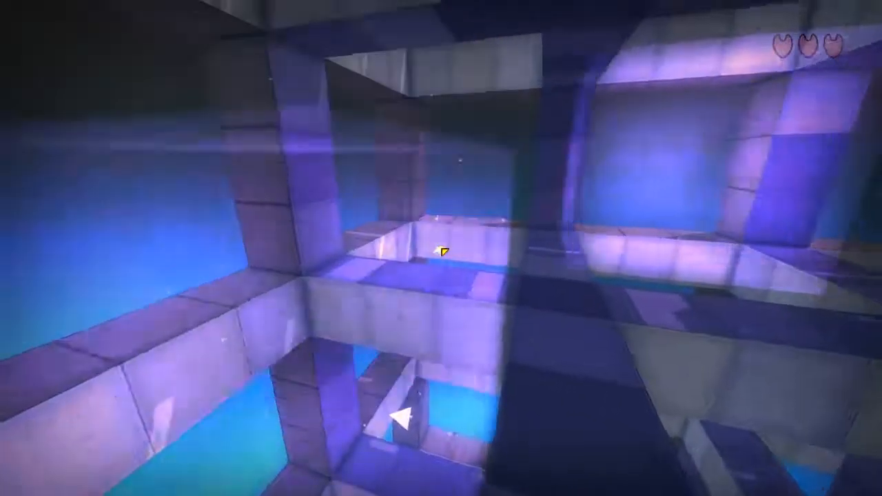
{"action": "mouse_move", "coordinate": [441, 248]}
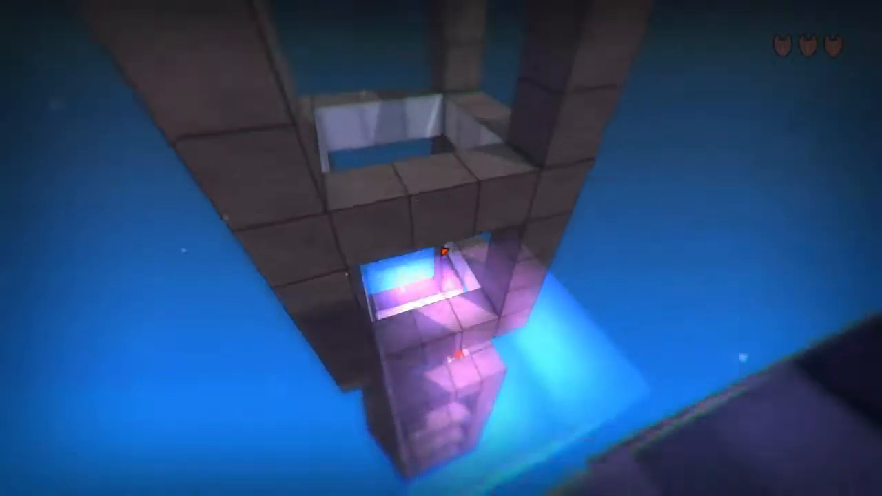
{"action": "mouse_move", "coordinate": [441, 248]}
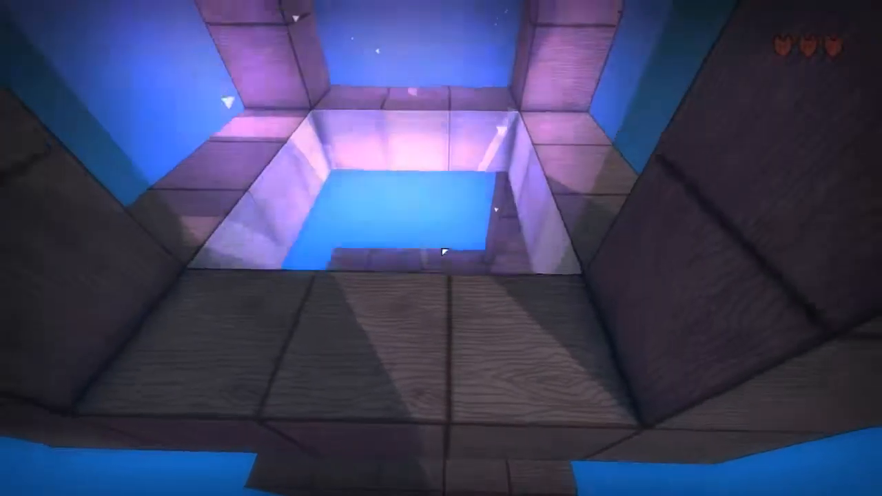